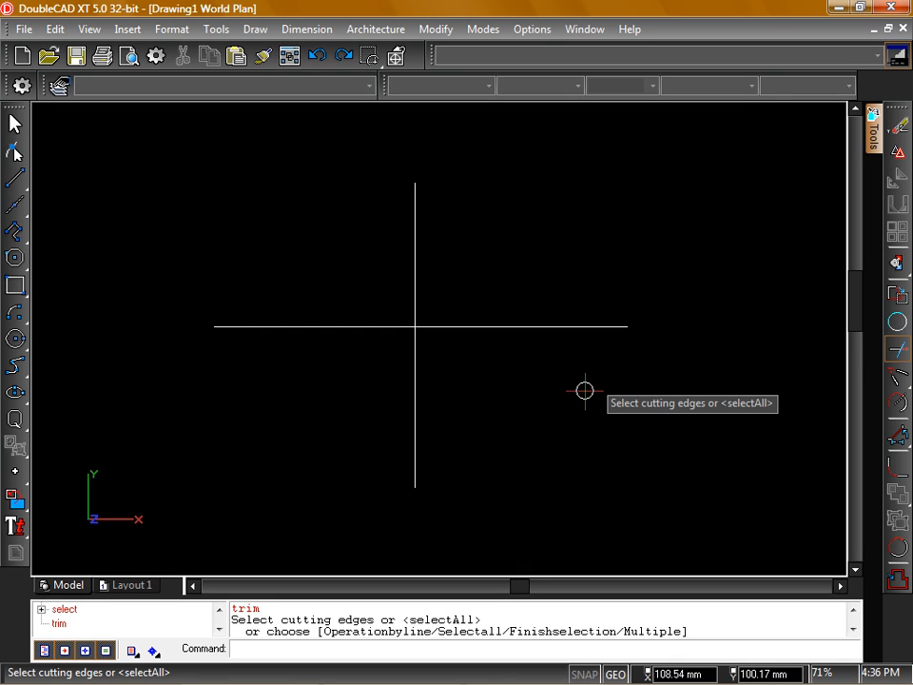
pyautogui.moveTo(587, 396)
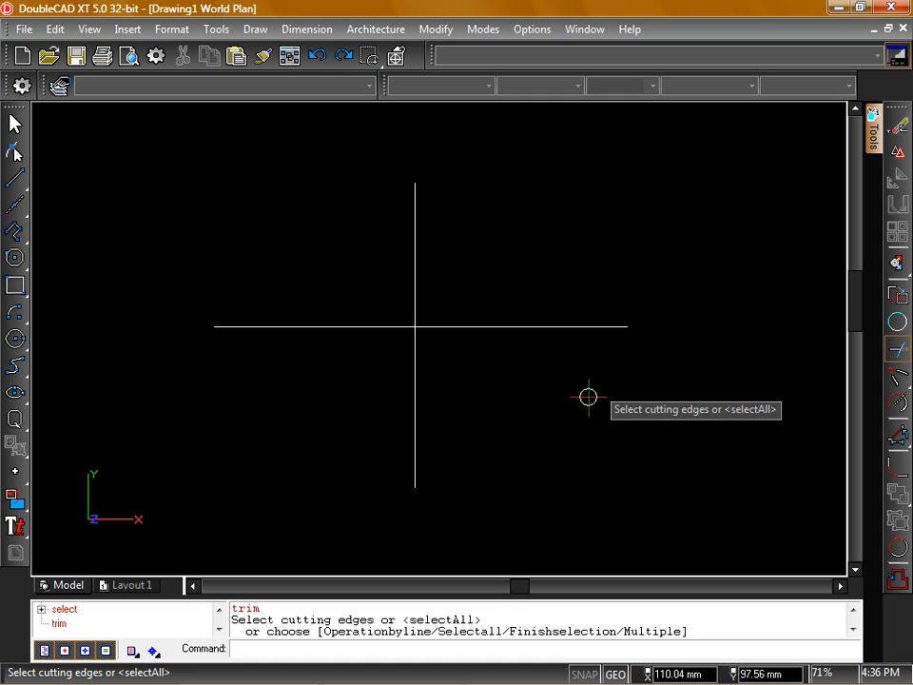
pyautogui.moveTo(583, 407)
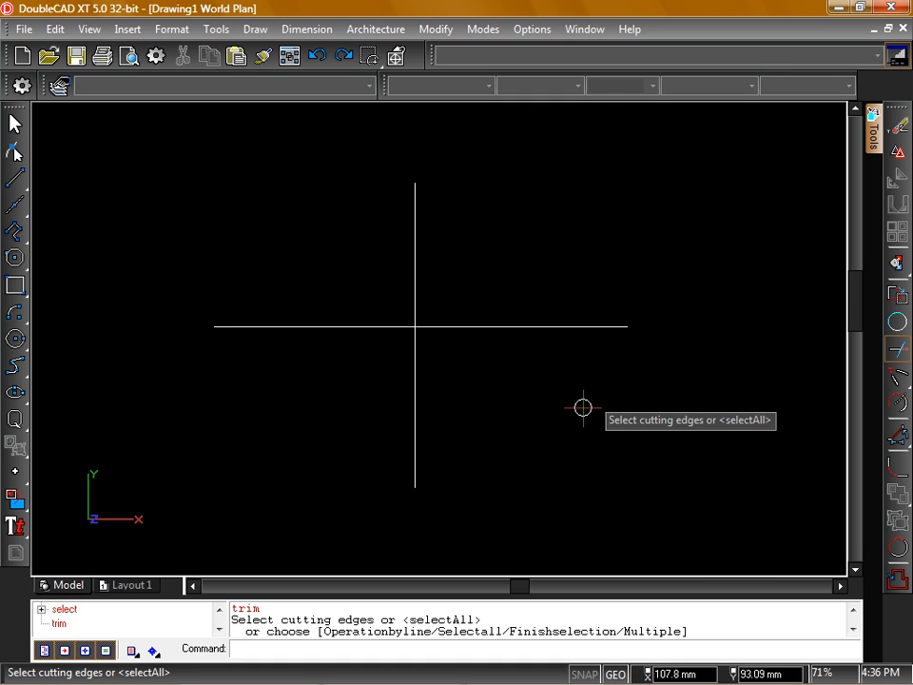
pyautogui.moveTo(568, 412)
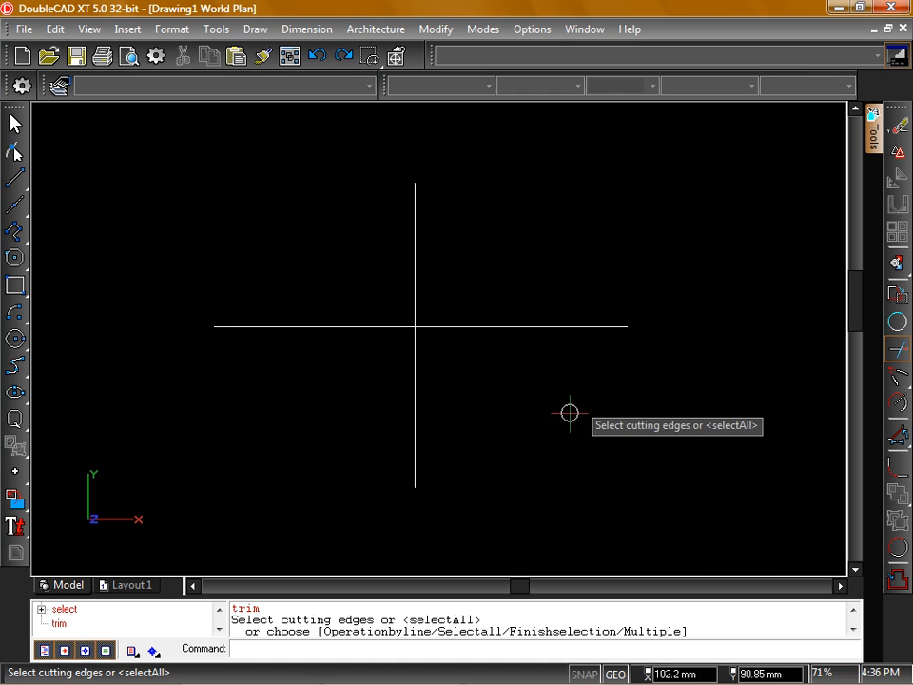
pyautogui.moveTo(508, 410)
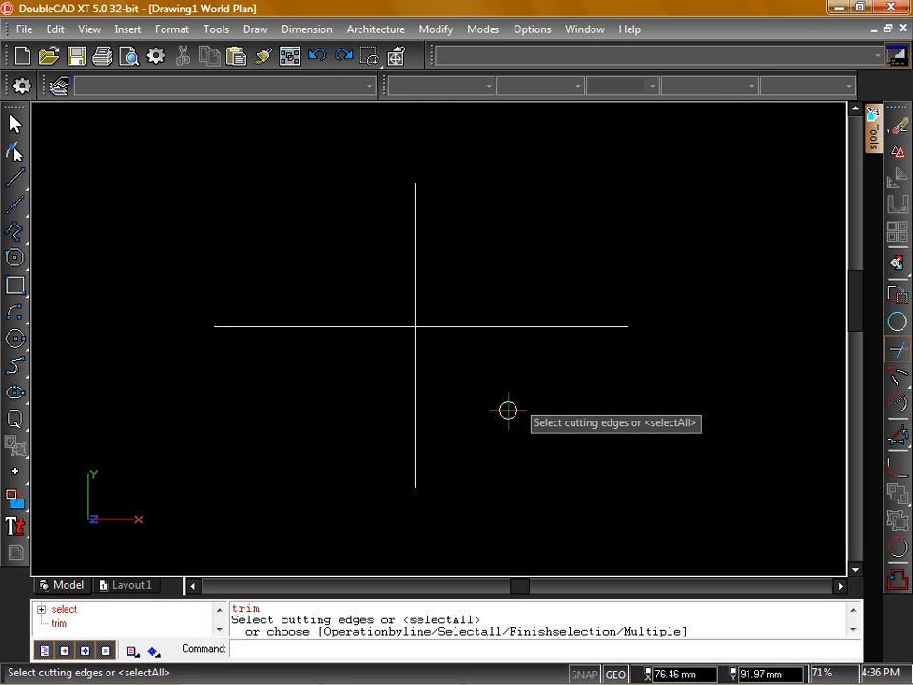
pyautogui.moveTo(508, 411)
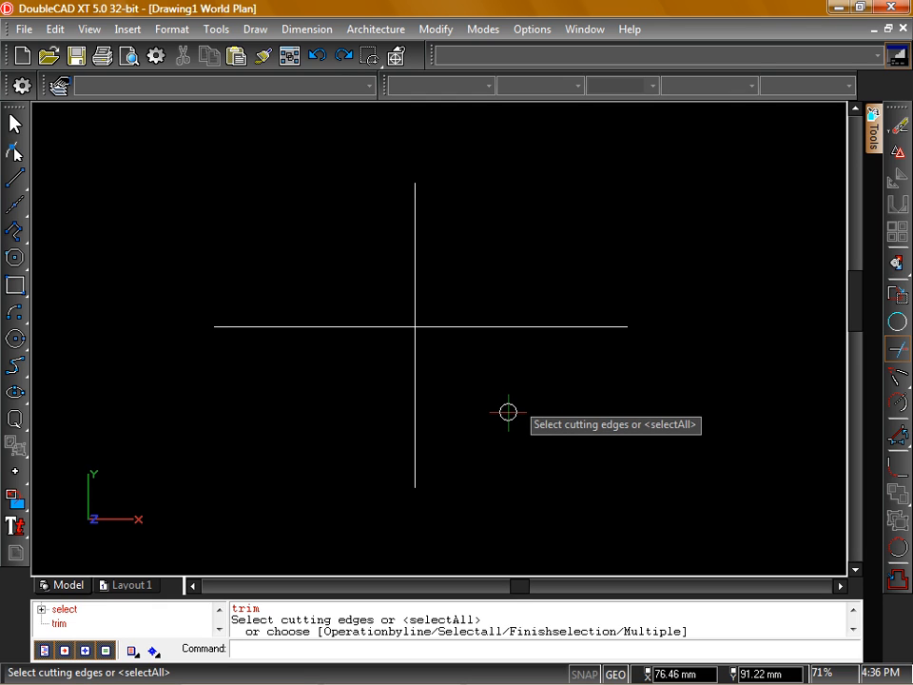
pyautogui.moveTo(508, 412)
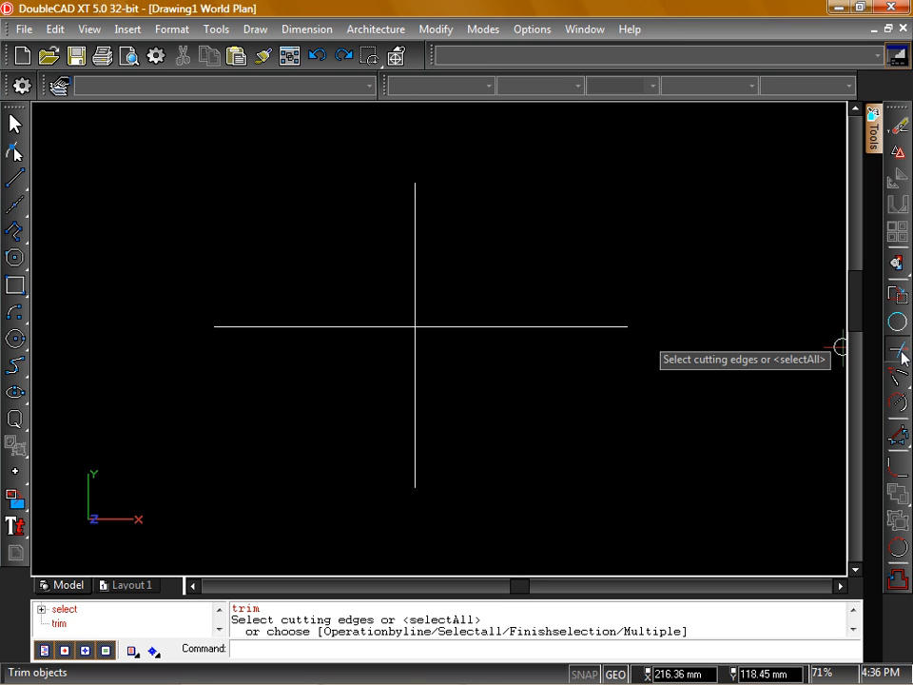
pyautogui.moveTo(559, 104)
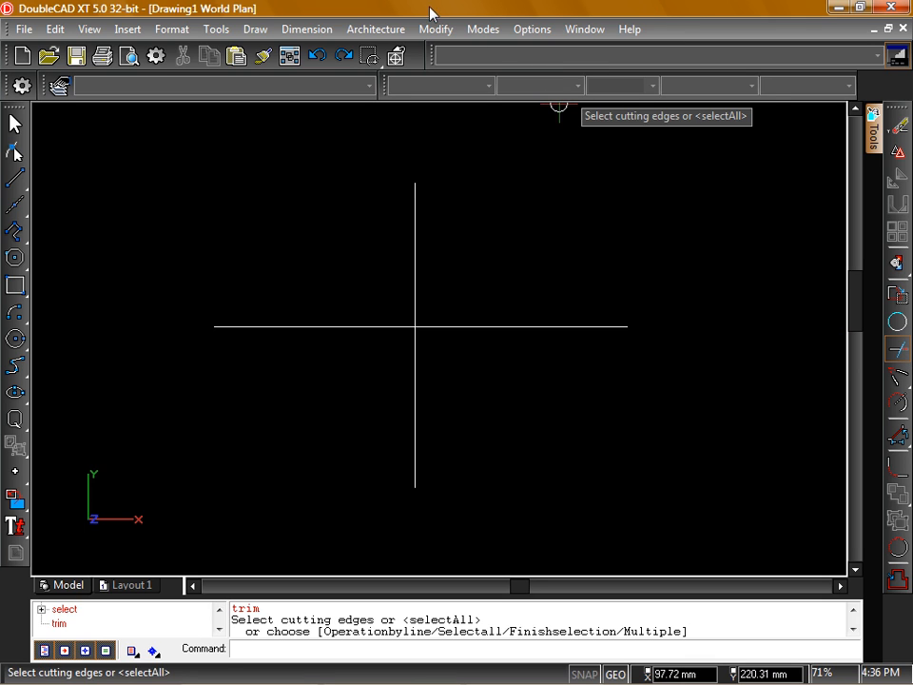
# Start the Trim command from the Modify menu for the crossing lines
pyautogui.click(435, 28)
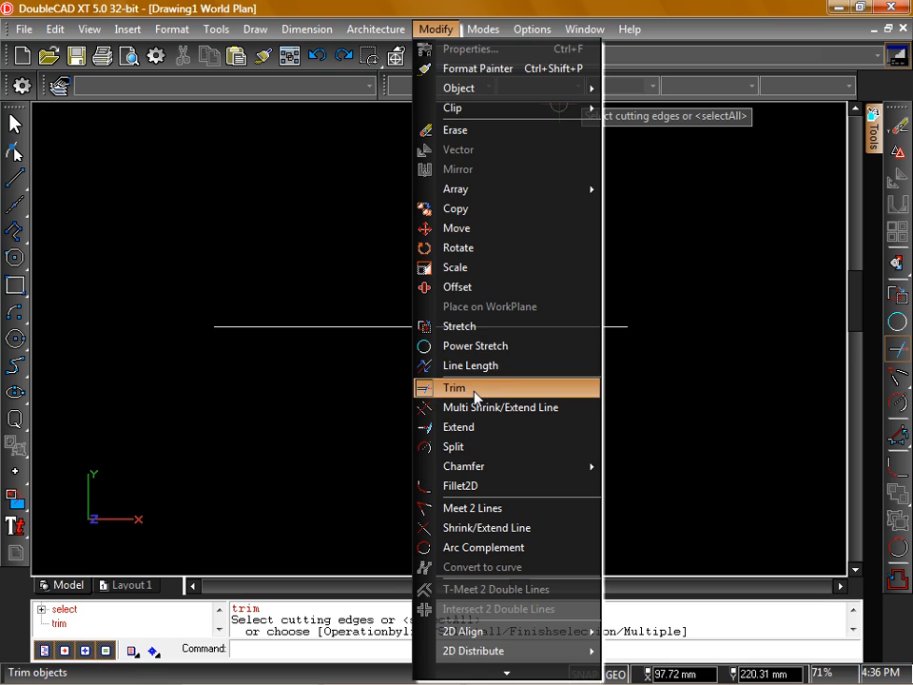
pyautogui.click(455, 387)
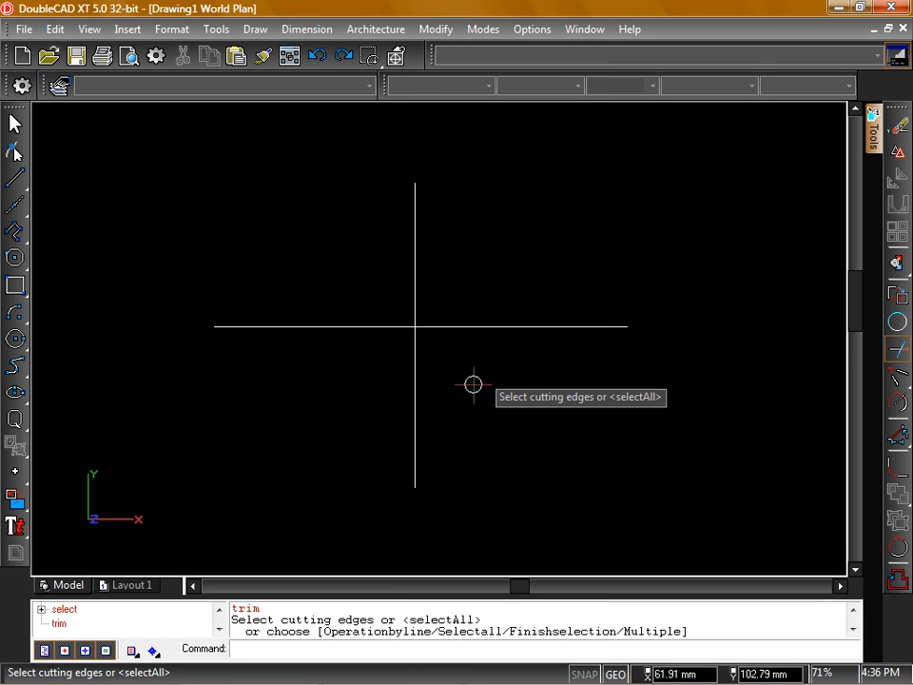
pyautogui.moveTo(448, 378)
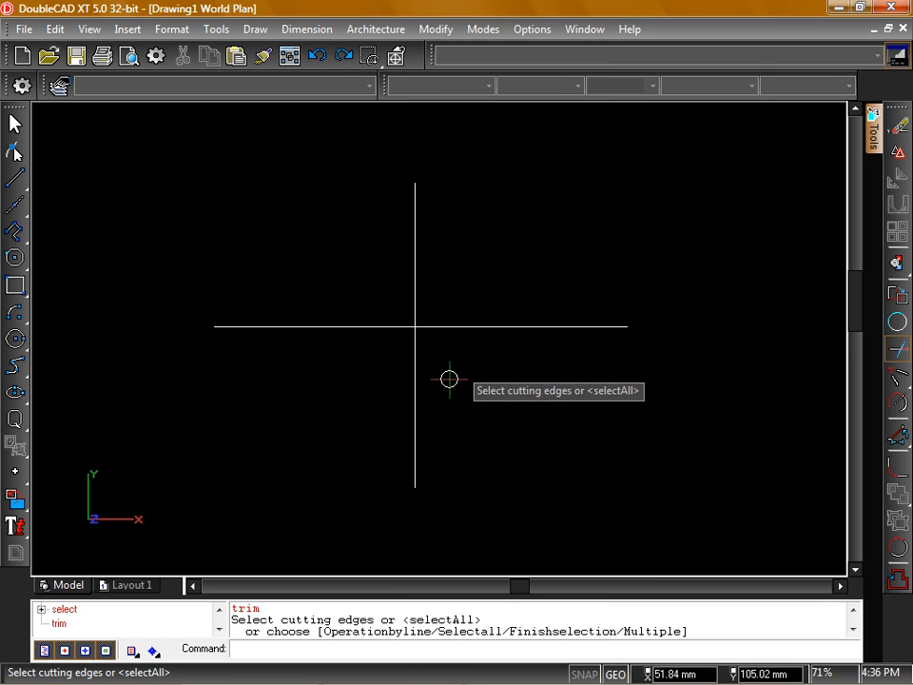
pyautogui.moveTo(413, 363)
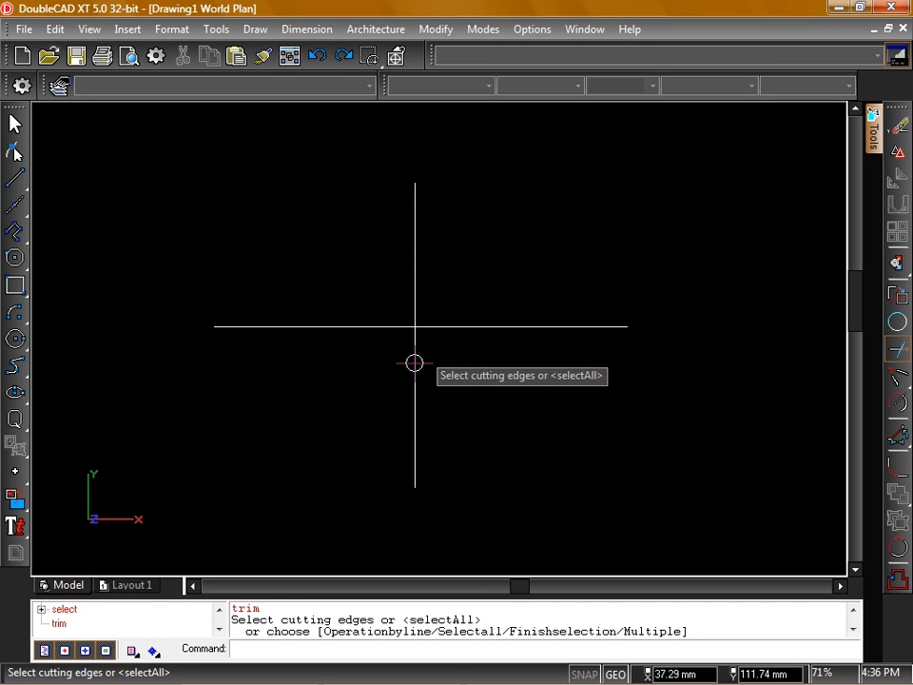
pyautogui.moveTo(435, 378)
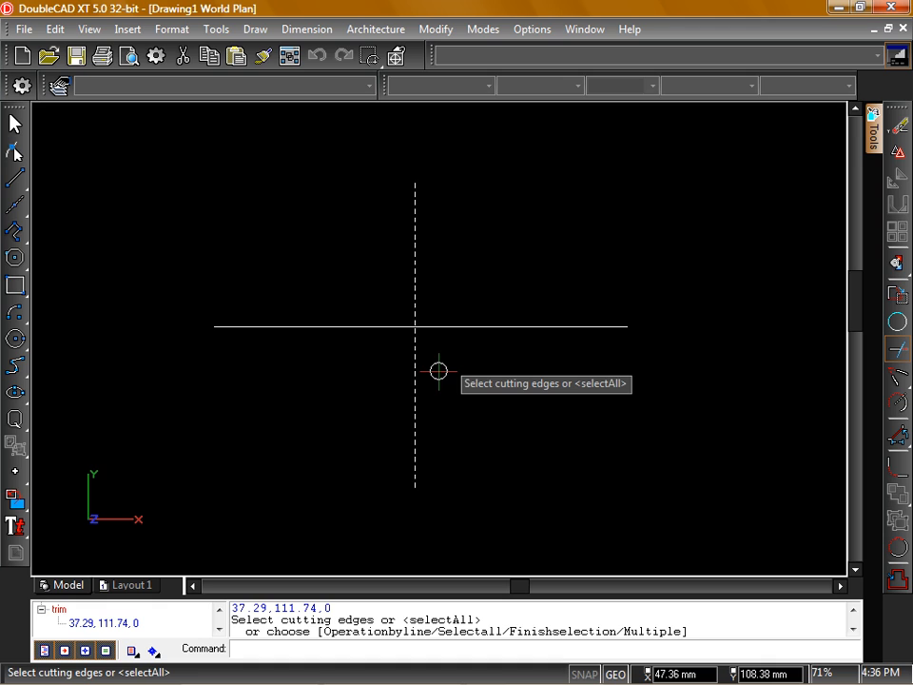
pyautogui.moveTo(450, 374)
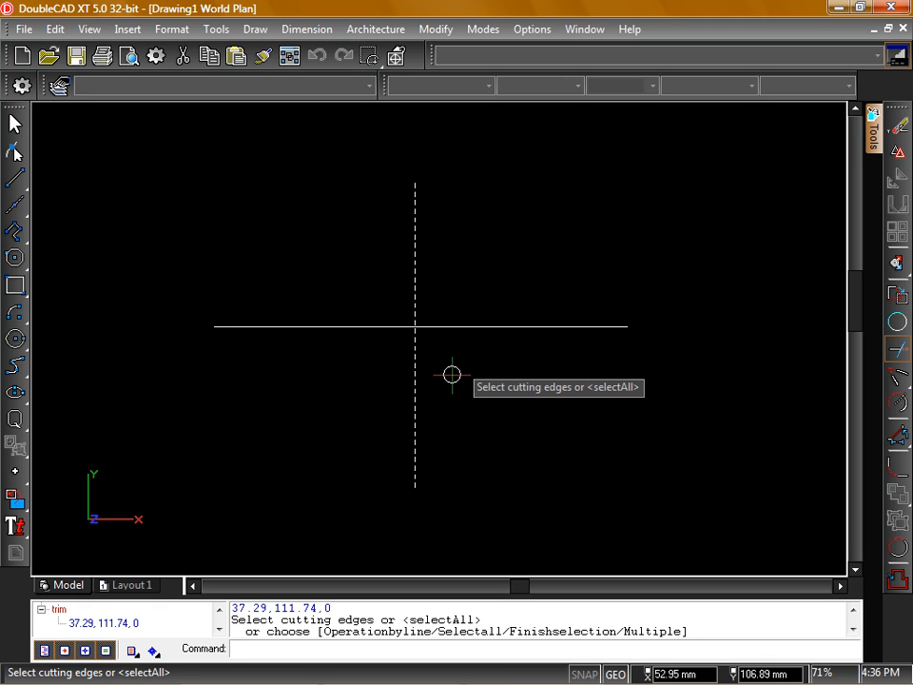
pyautogui.moveTo(453, 373)
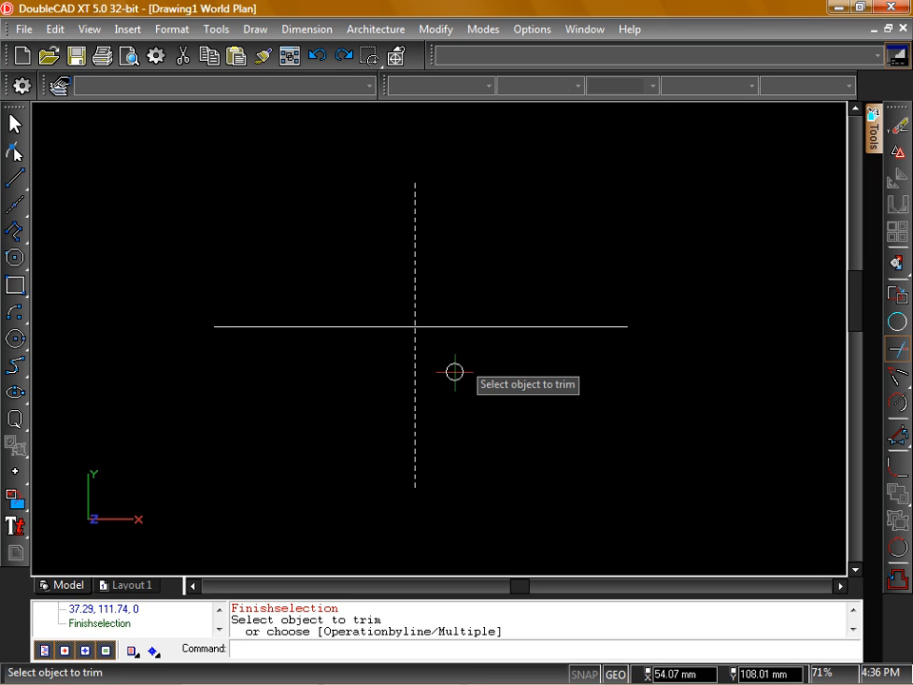
pyautogui.moveTo(463, 350)
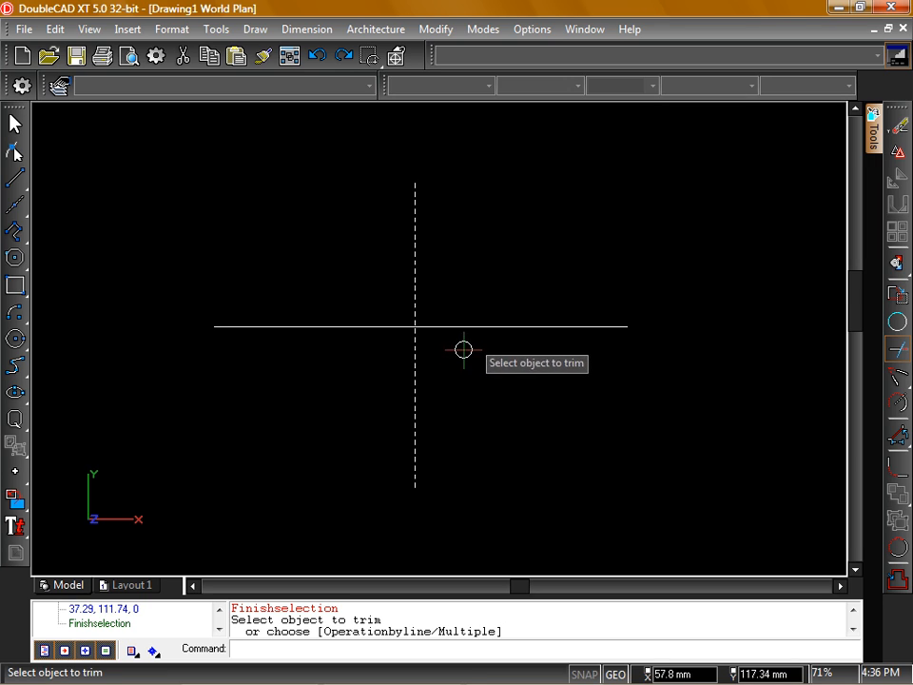
pyautogui.moveTo(599, 332)
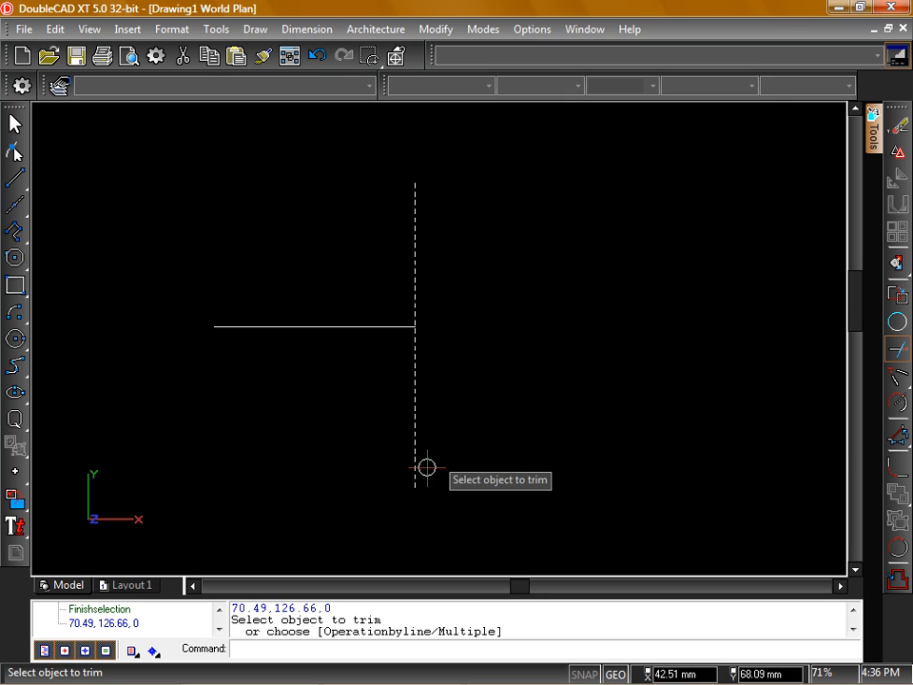
pyautogui.moveTo(463, 326)
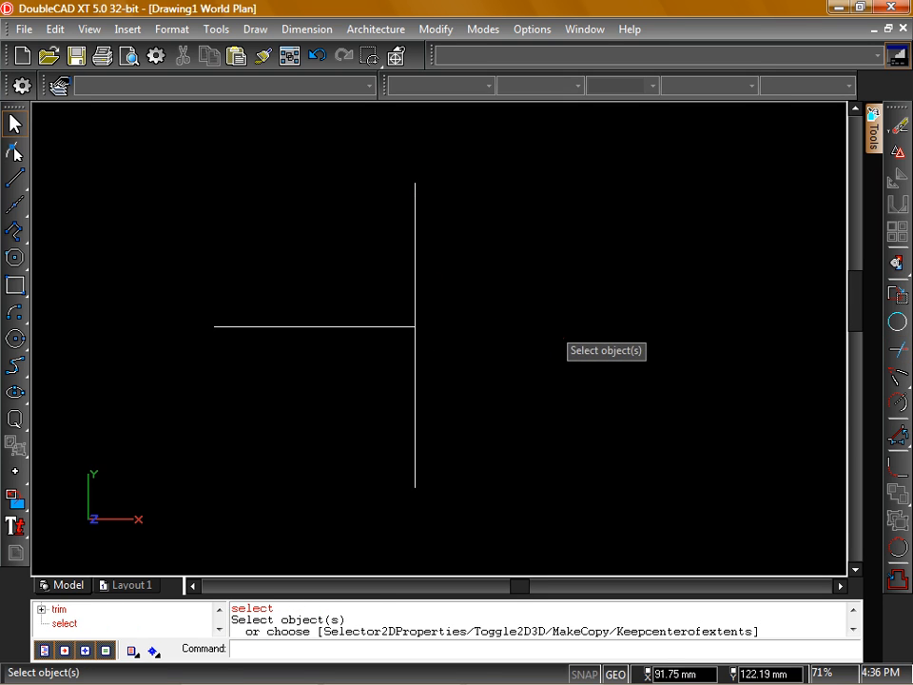
# Zoom to the circle and pentagon, use both as cutting edges, and trim the pentagon's upper-right edge
pyautogui.scroll(-3)
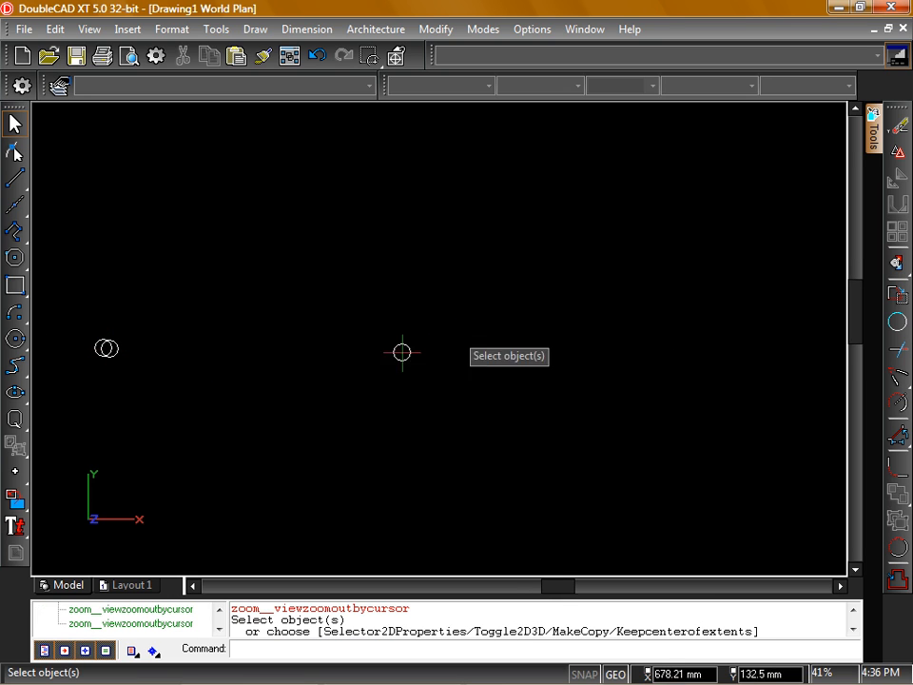
pyautogui.scroll(-3)
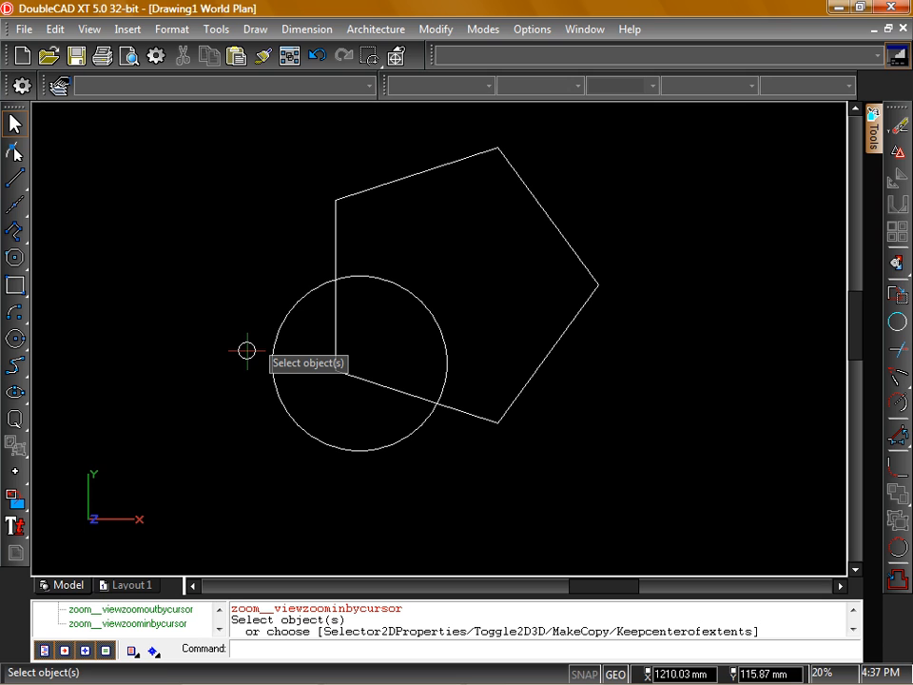
pyautogui.moveTo(827, 334)
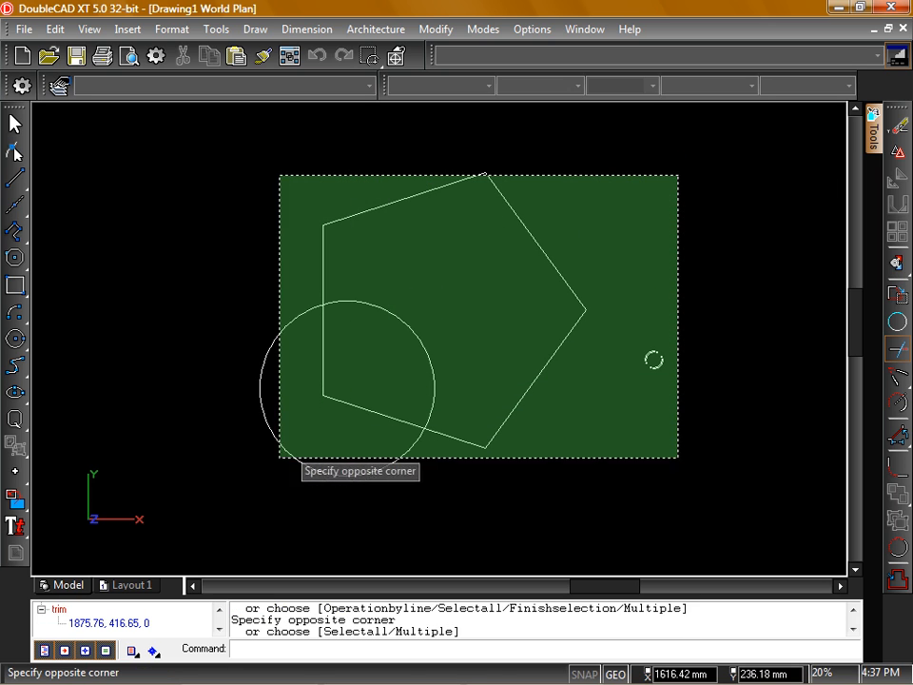
pyautogui.click(422, 473)
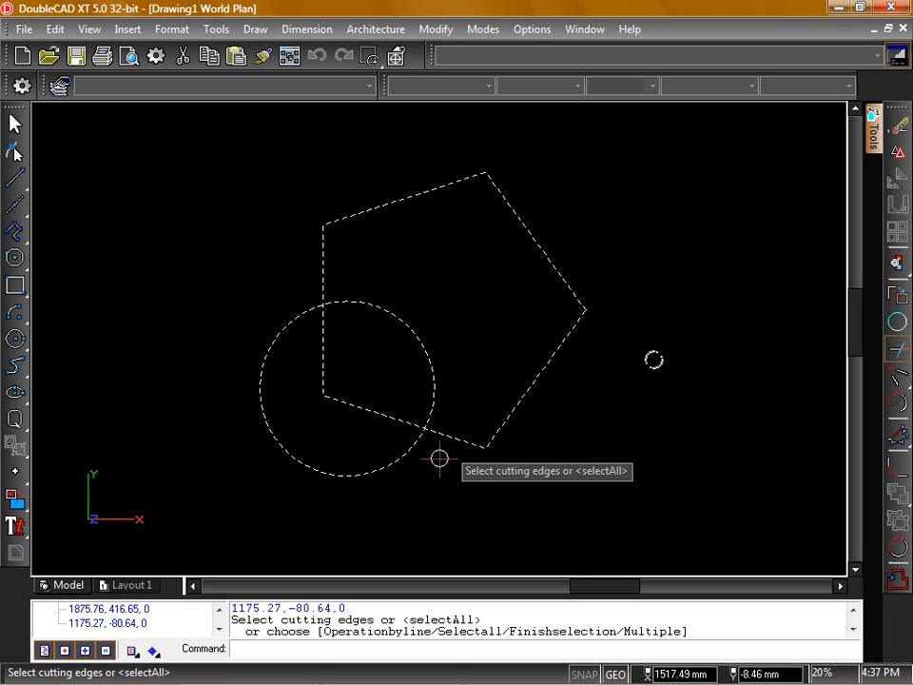
pyautogui.moveTo(507, 450)
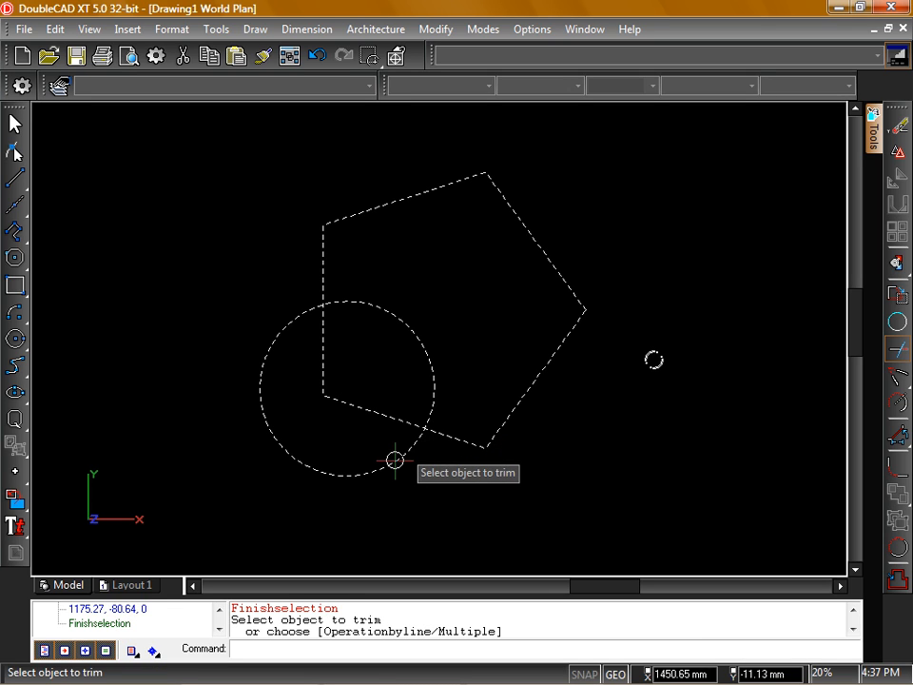
pyautogui.moveTo(392, 464)
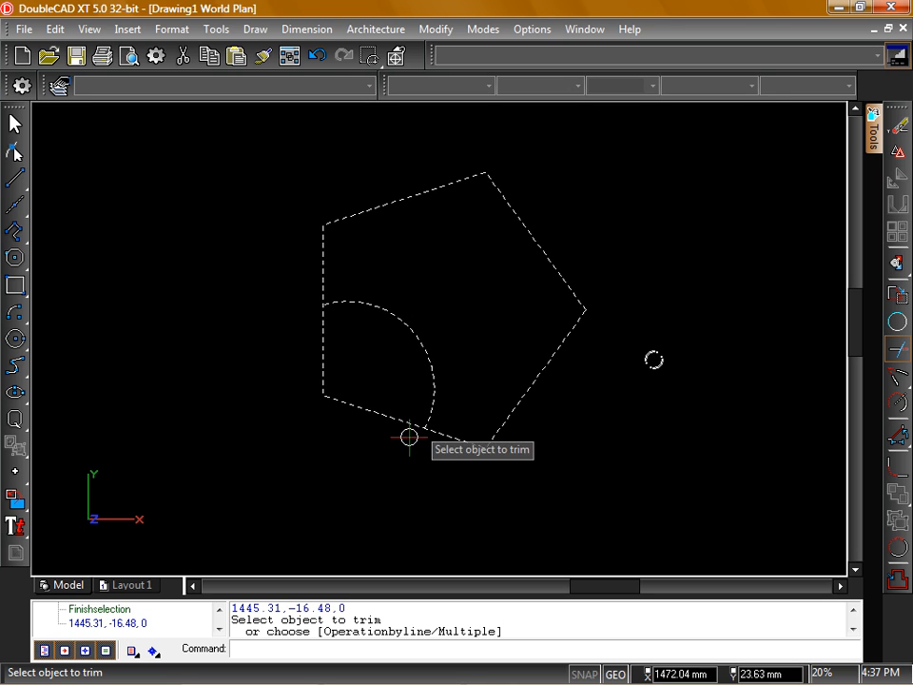
pyautogui.moveTo(520, 225)
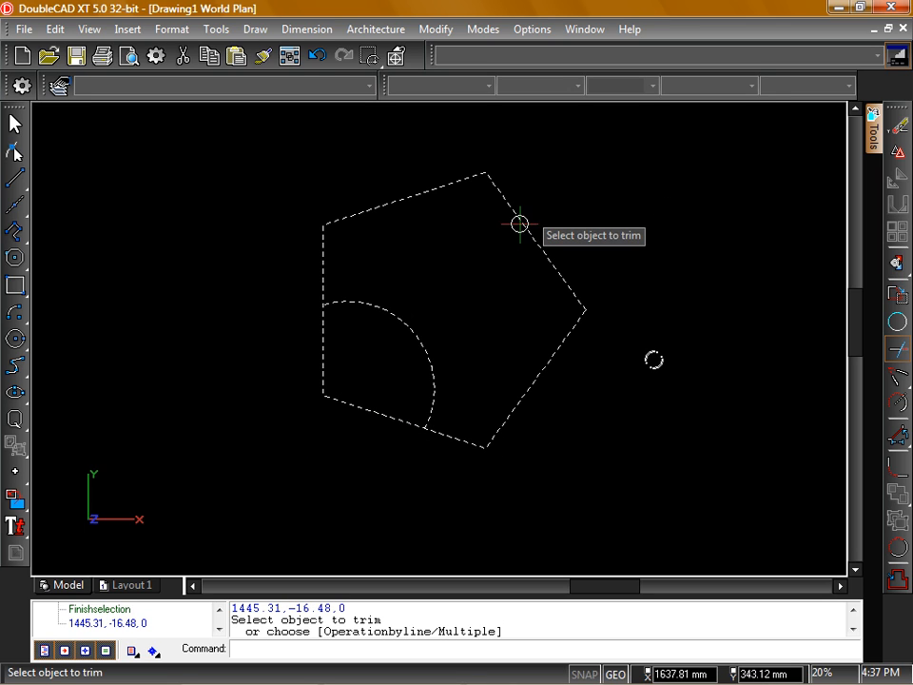
pyautogui.click(520, 224)
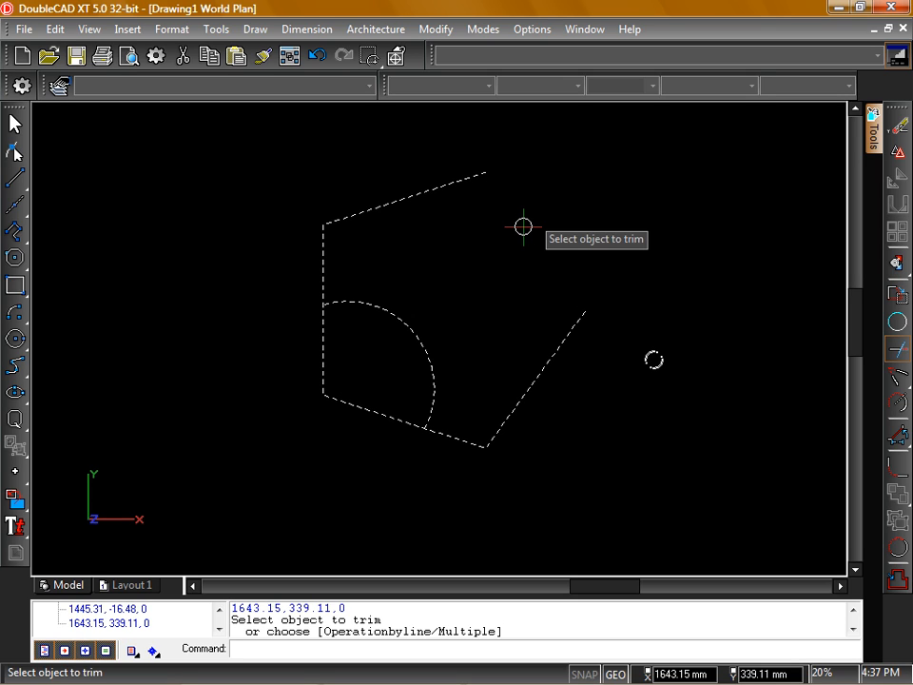
pyautogui.moveTo(578, 226)
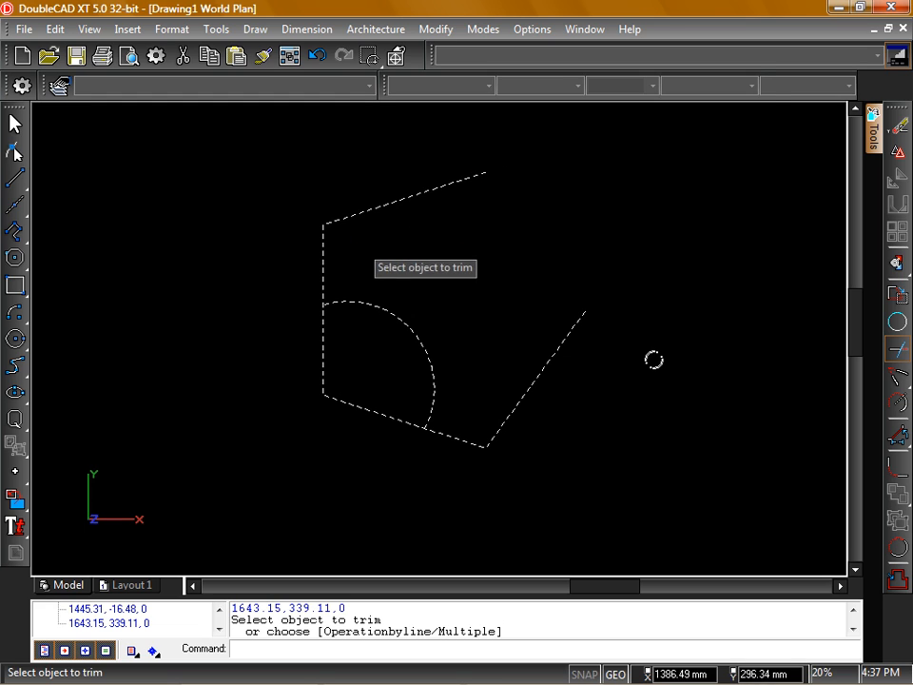
pyautogui.moveTo(323, 260)
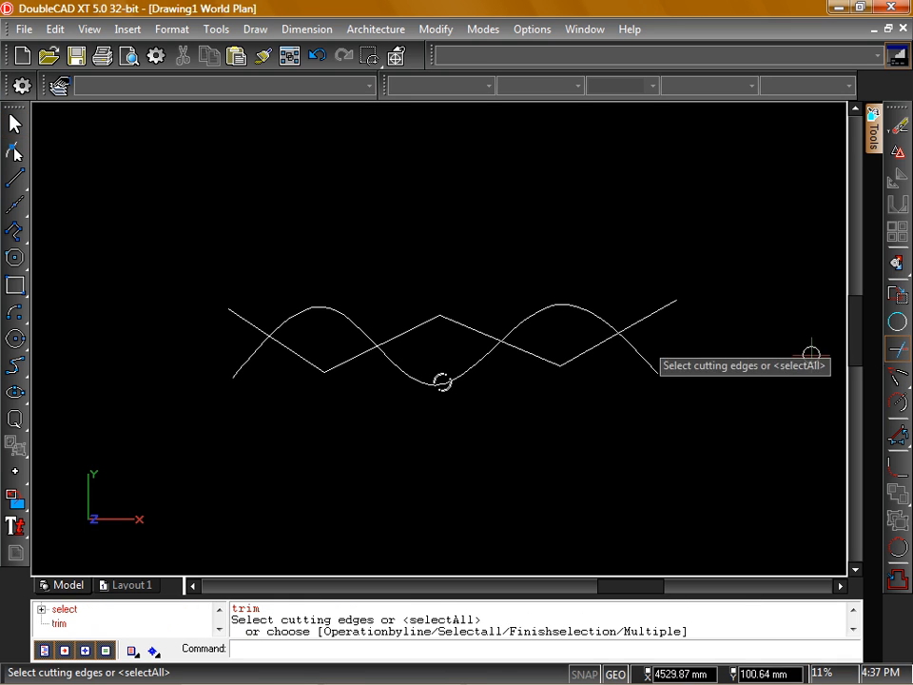
pyautogui.moveTo(309, 359)
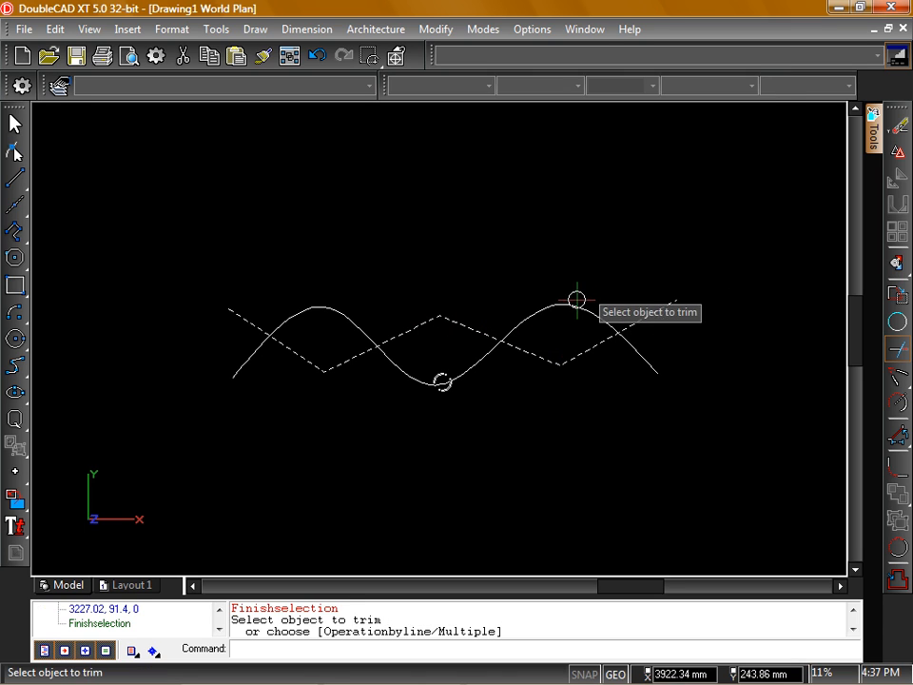
# Remove the spline crest lying past the zigzag polyline
pyautogui.click(577, 301)
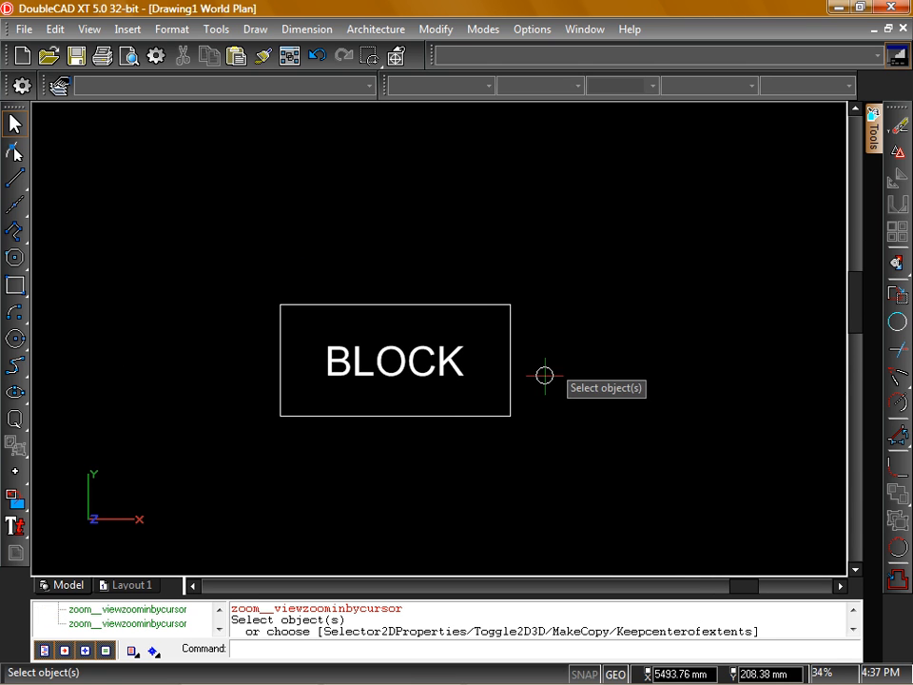
# Pick the diagonal line as cutting edge and try trimming the BLOCK's lower part
pyautogui.click(394, 360)
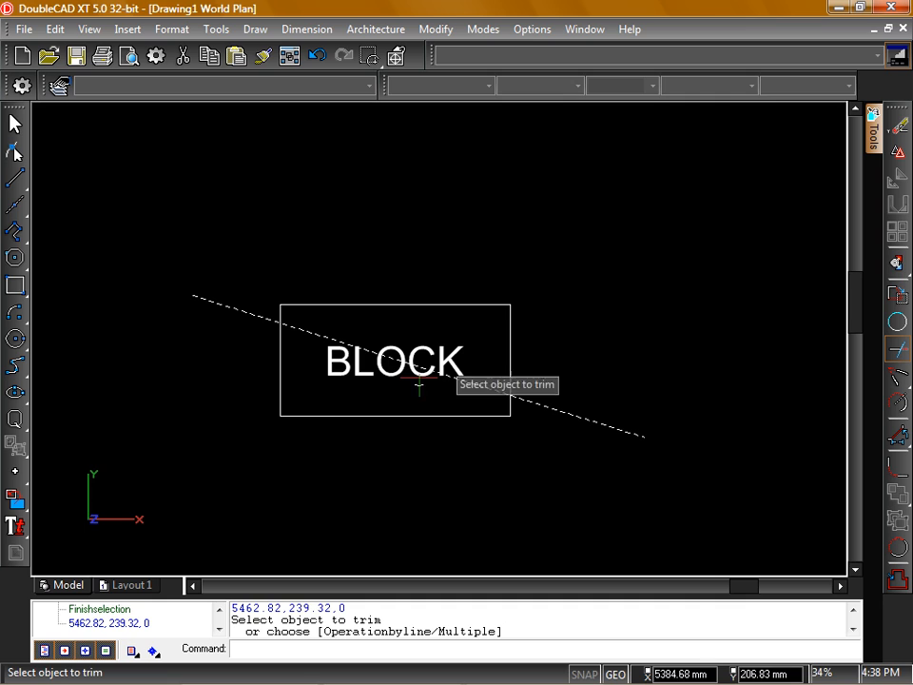
pyautogui.moveTo(322, 417)
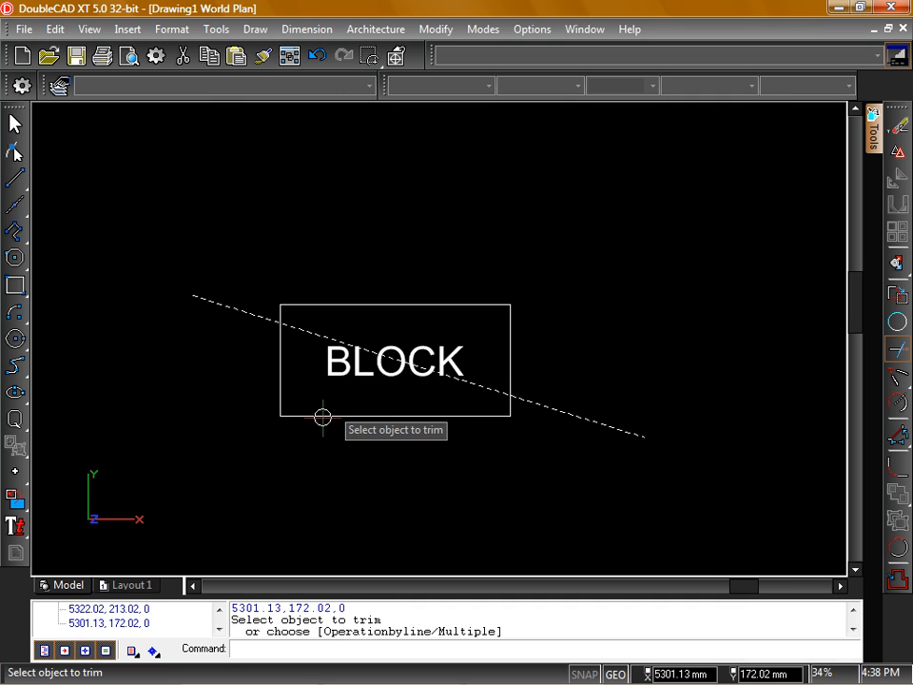
pyautogui.click(322, 418)
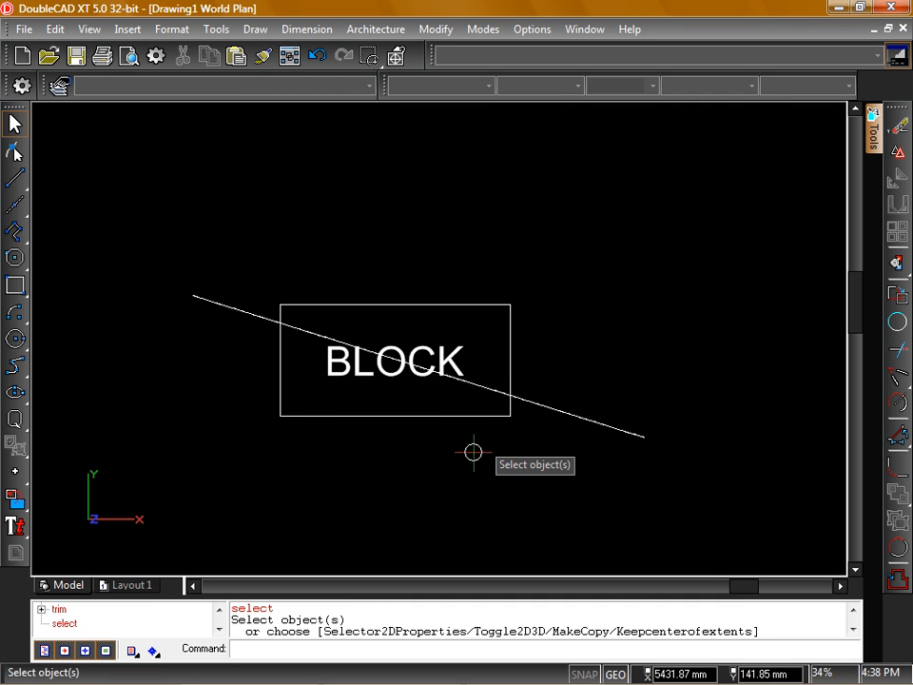